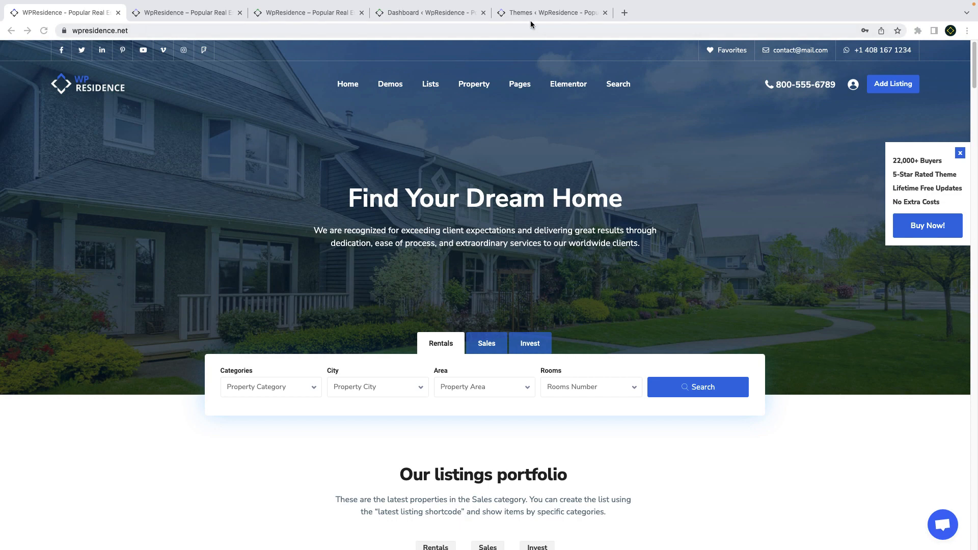
Browse the Detroit commercial demo's listings, then move on to the Montana land demo.
click(179, 12)
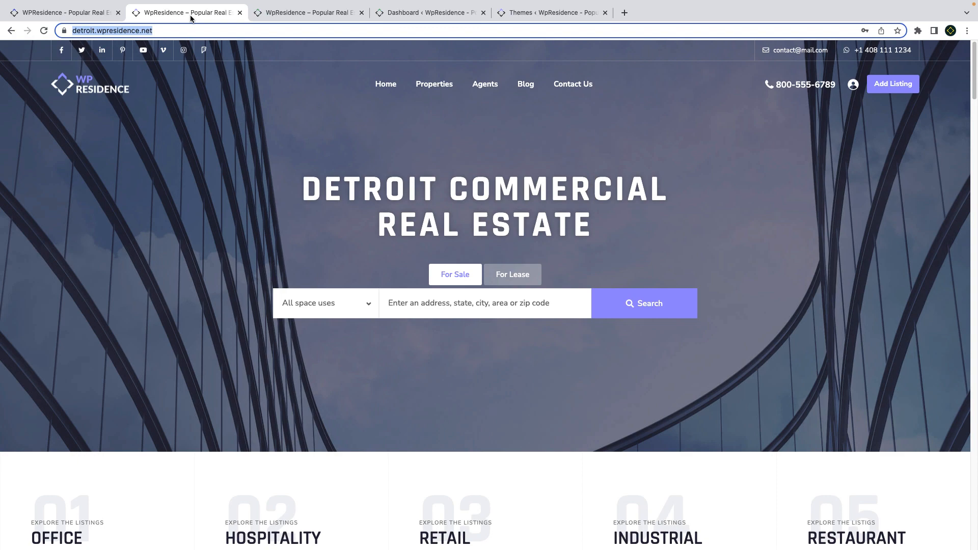
mouse_move(287, 274)
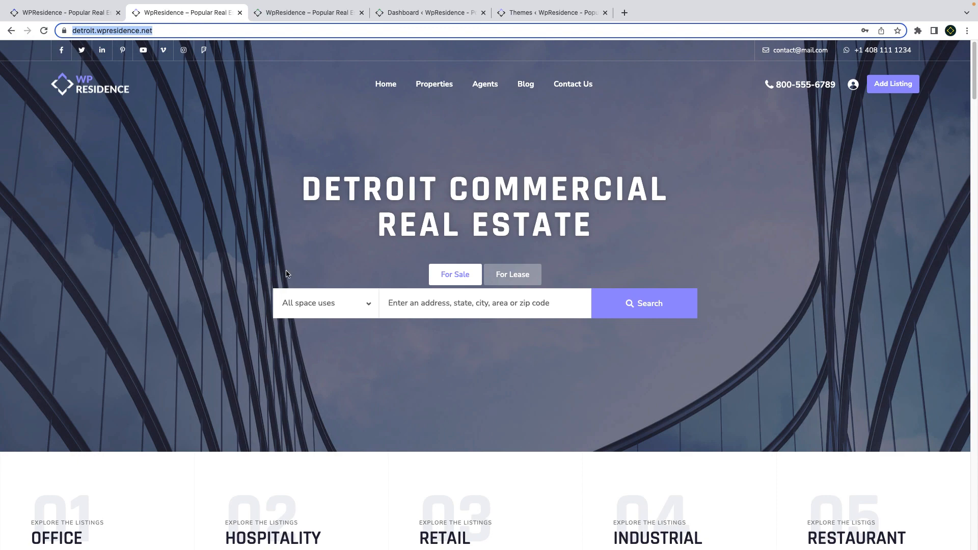
scroll(down, 3)
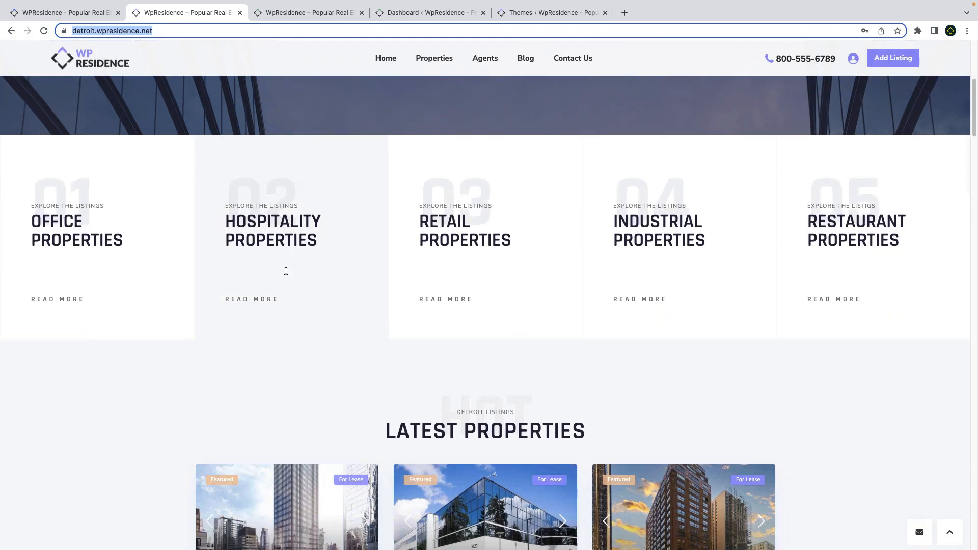
scroll(down, 3)
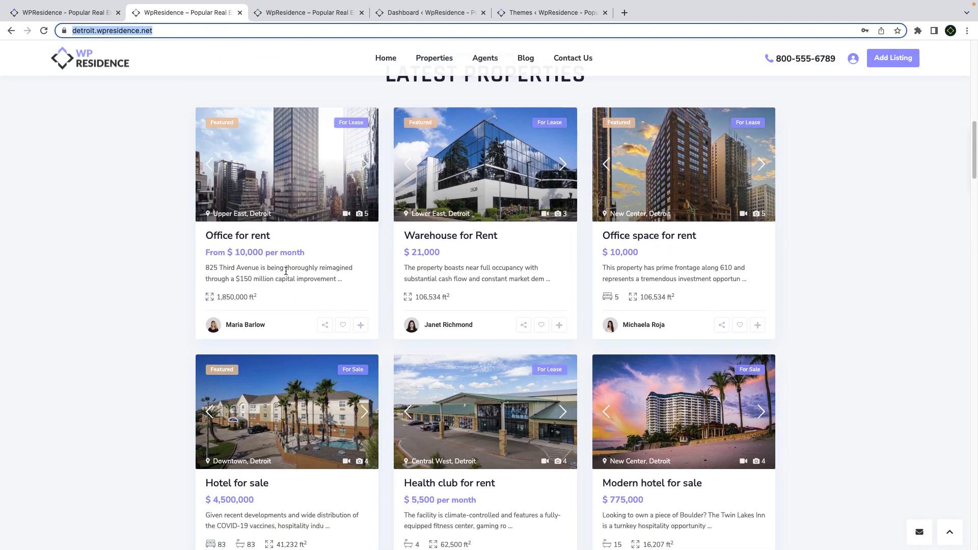
scroll(down, 3)
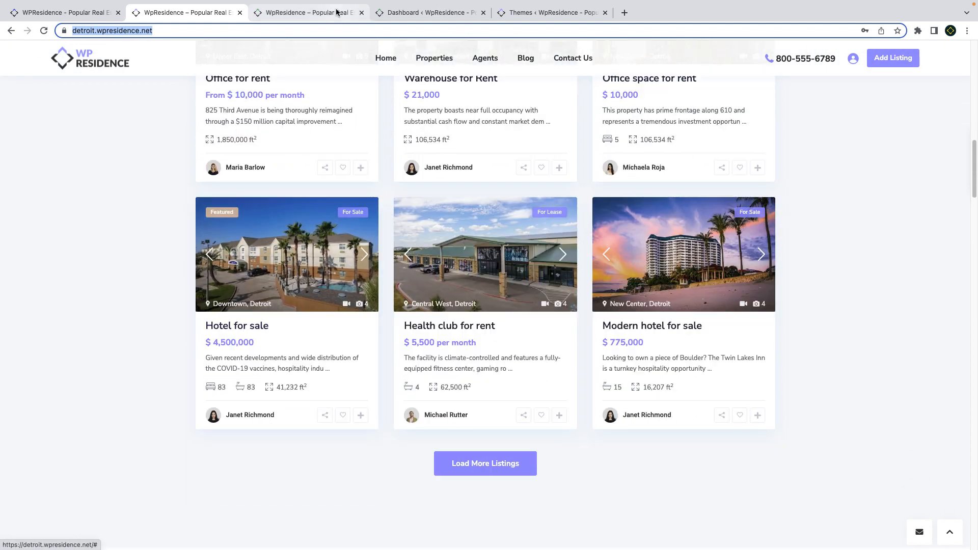
click(306, 12)
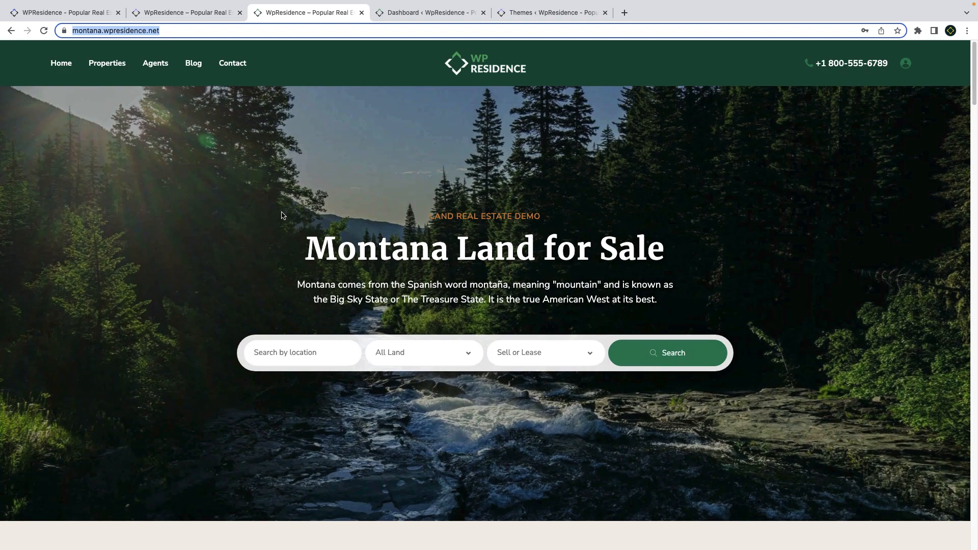
scroll(down, 3)
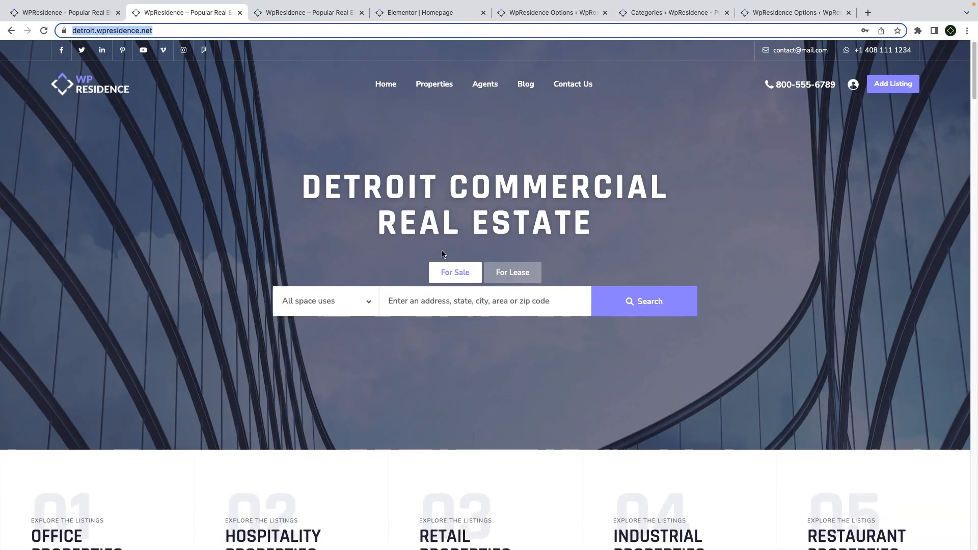
Scroll the Detroit demo past its category boxes to the Latest Properties grid.
scroll(down, 3)
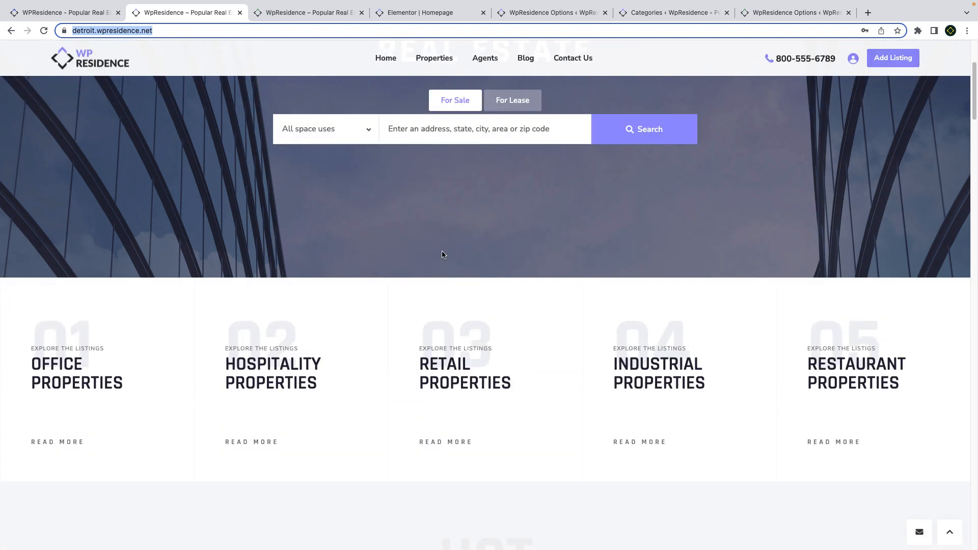
mouse_move(253, 400)
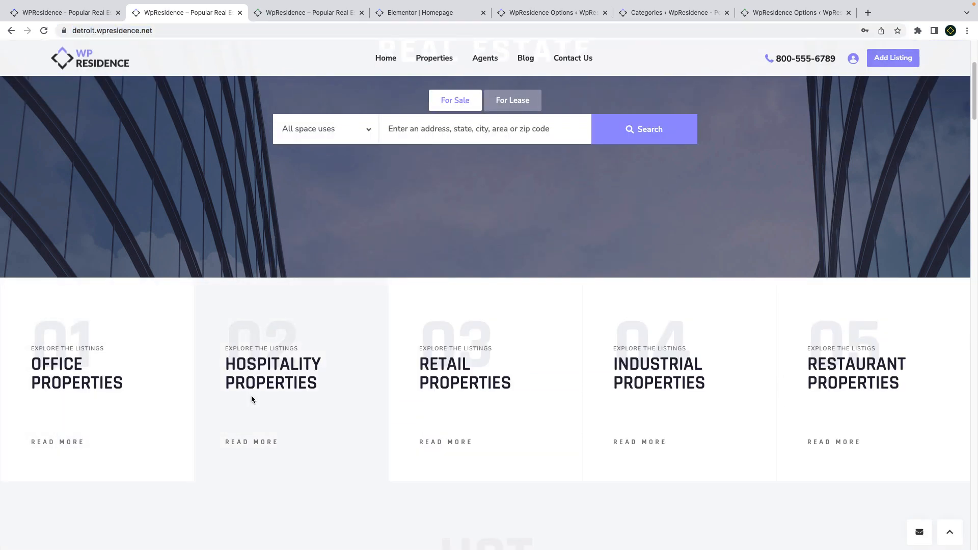
mouse_move(893, 405)
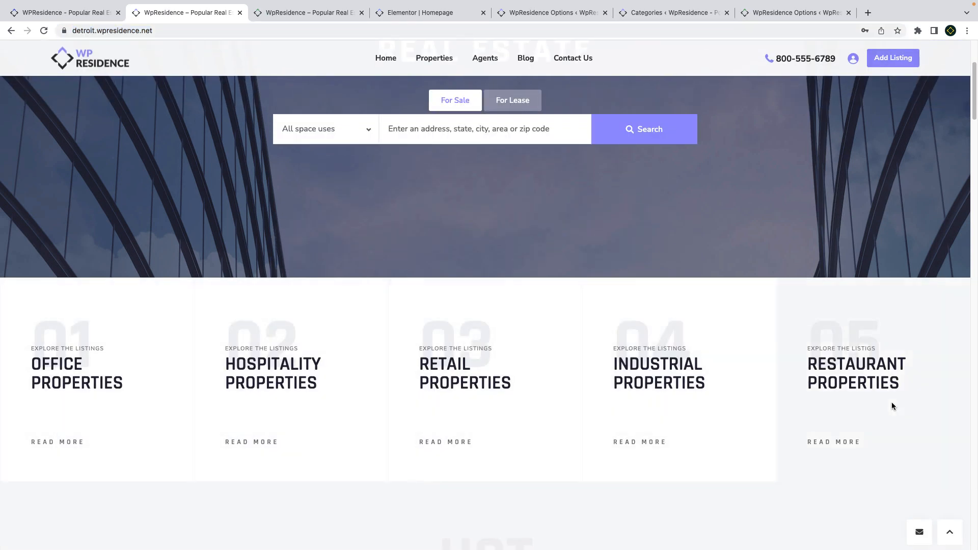
scroll(down, 3)
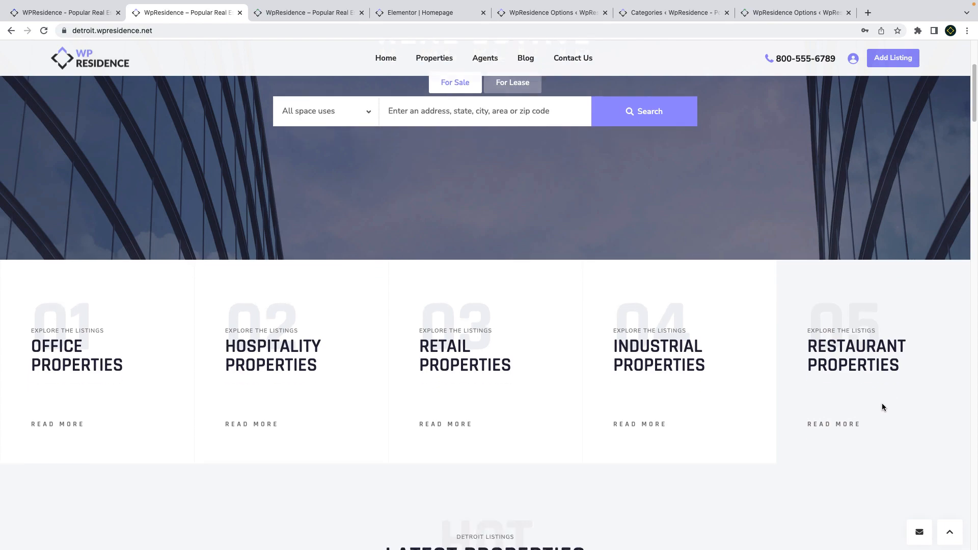
scroll(down, 3)
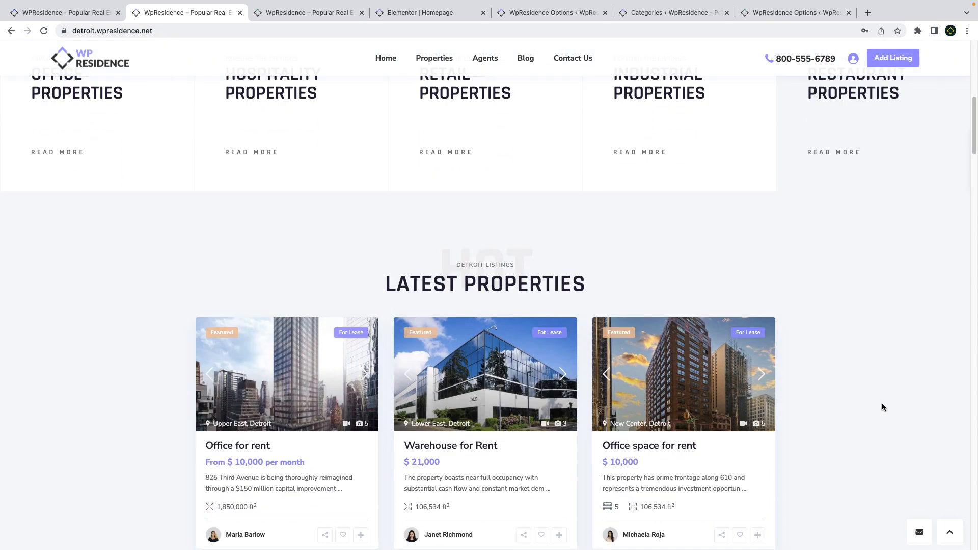
scroll(down, 3)
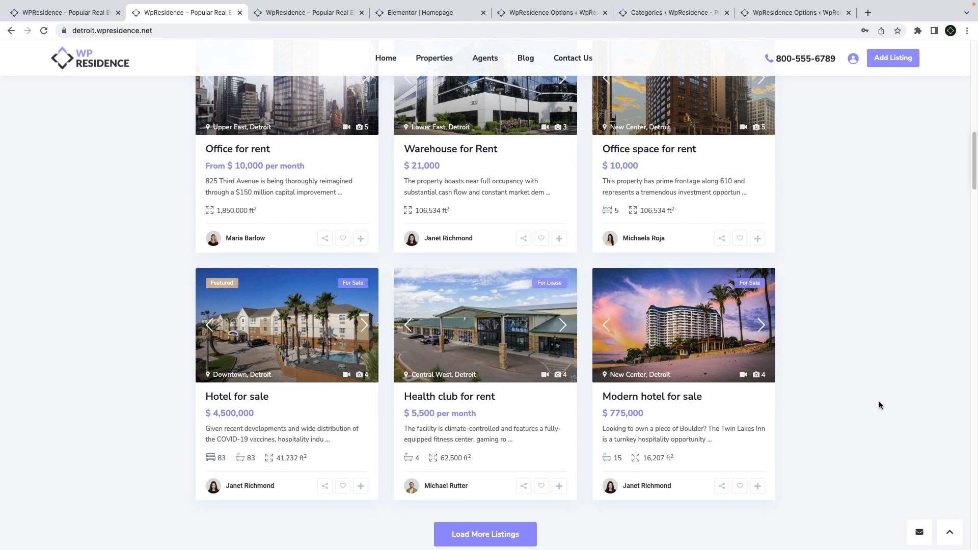
scroll(down, 3)
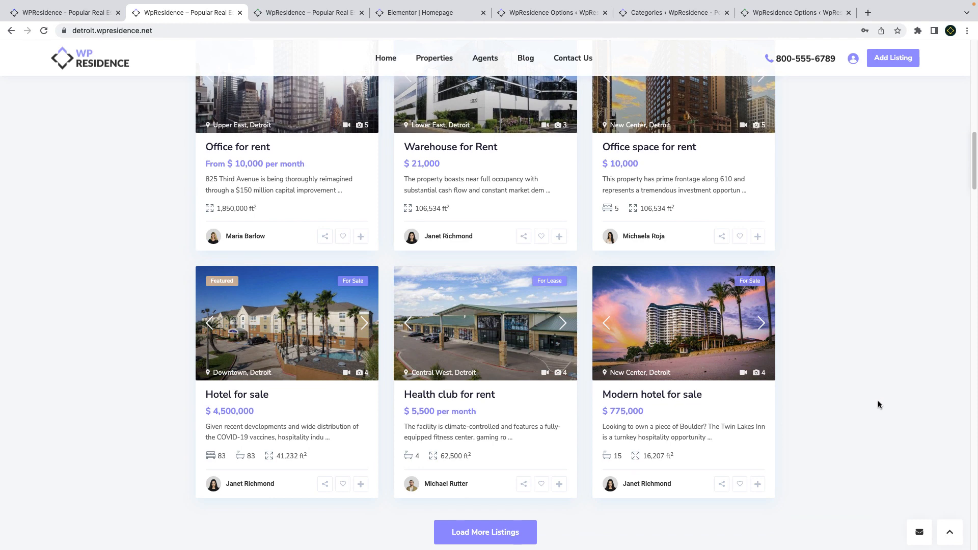
click(420, 12)
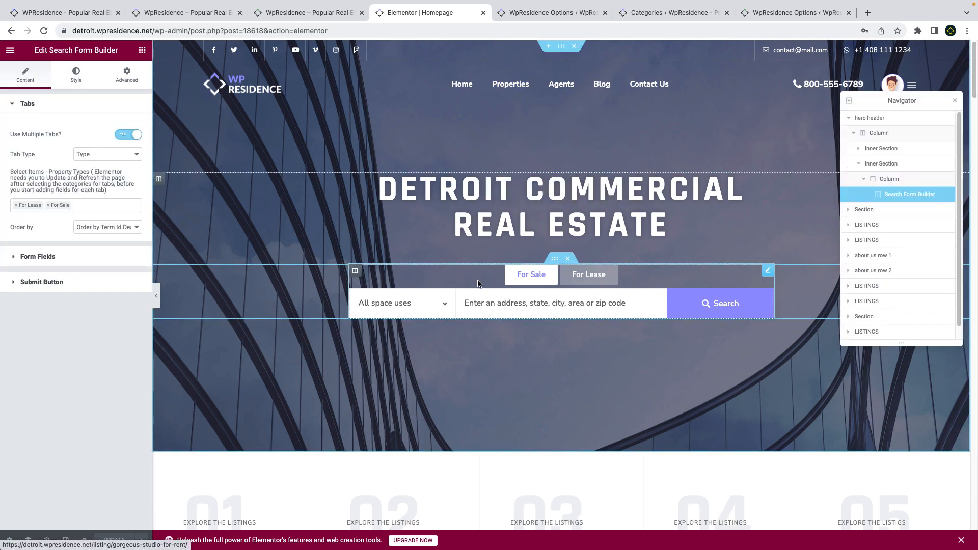
Scroll through the homepage's search form, latest properties and popular areas widgets in Elementor.
scroll(down, 3)
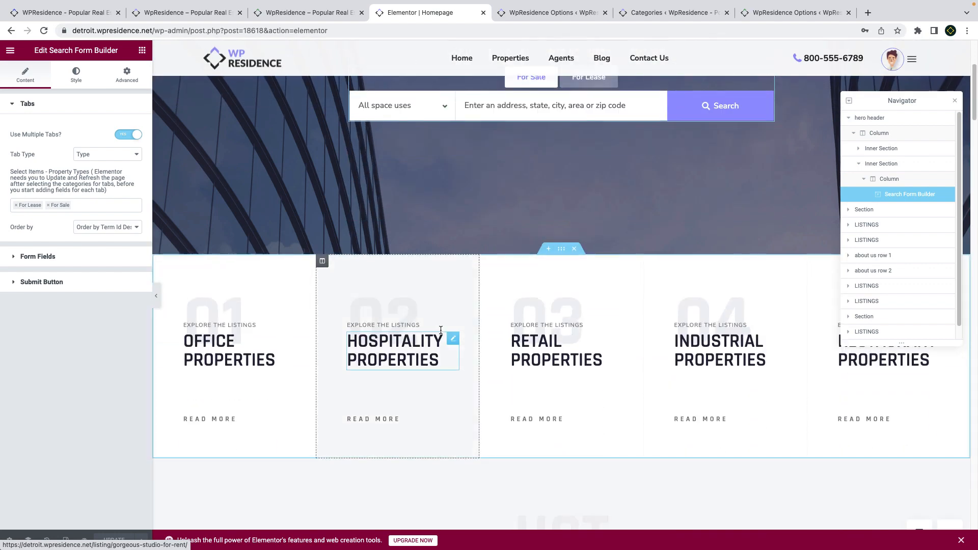
scroll(down, 3)
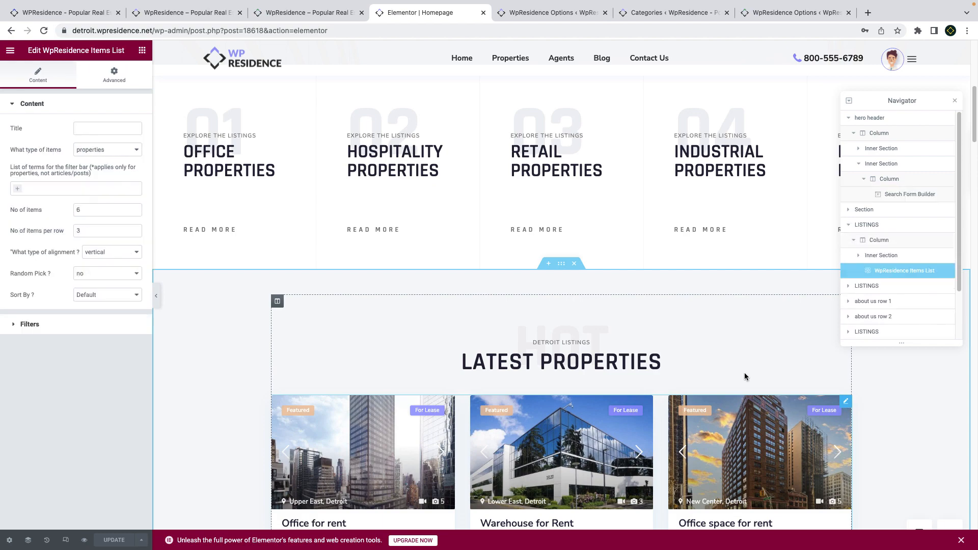
scroll(down, 3)
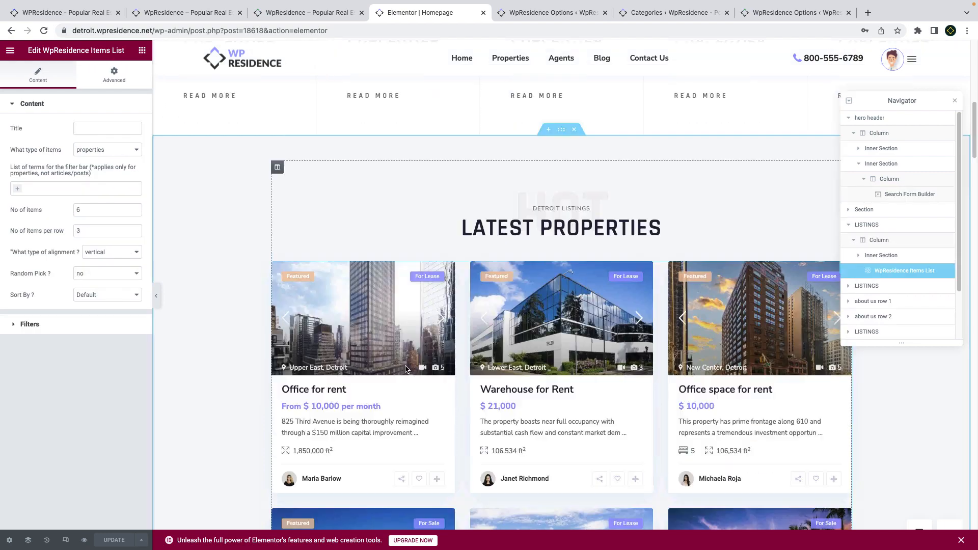
scroll(down, 3)
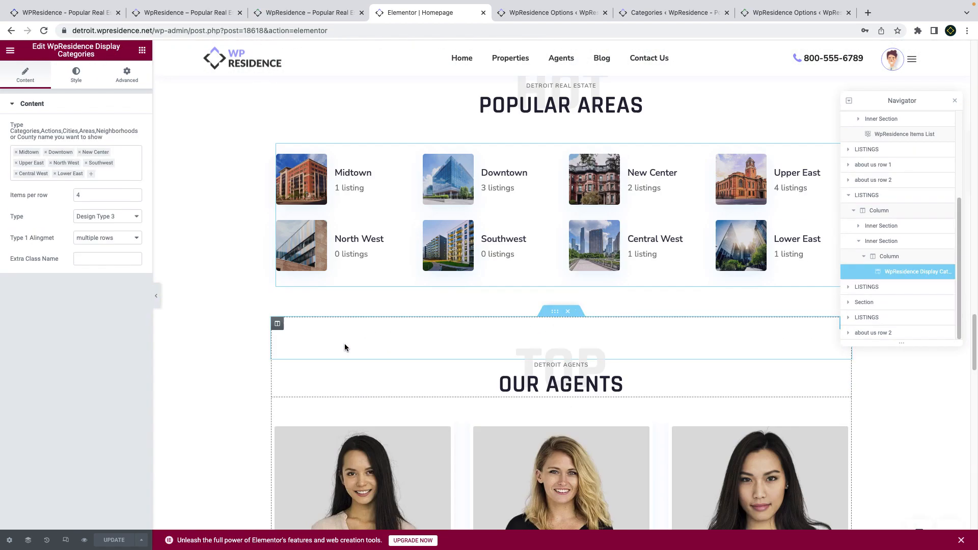
View the agents slider widget's settings panel.
scroll(down, 3)
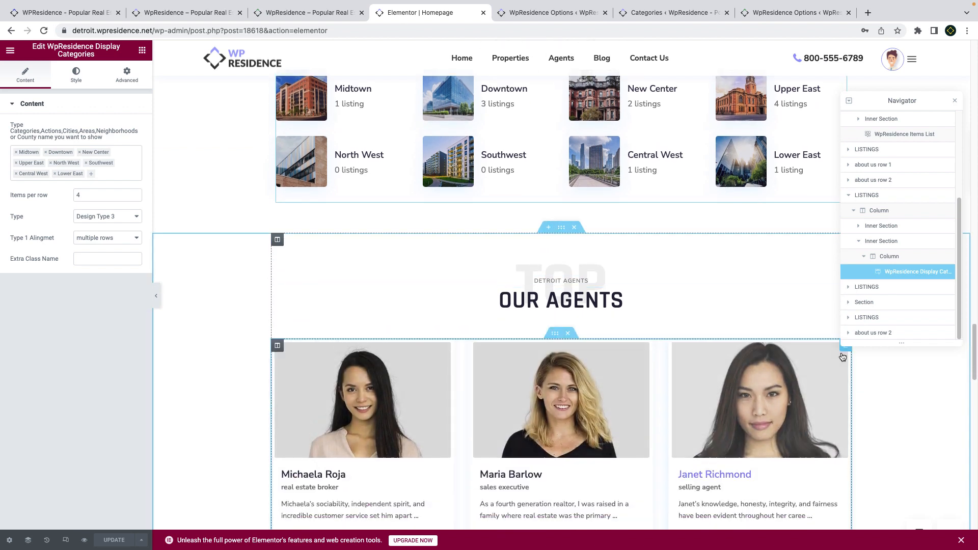
click(917, 286)
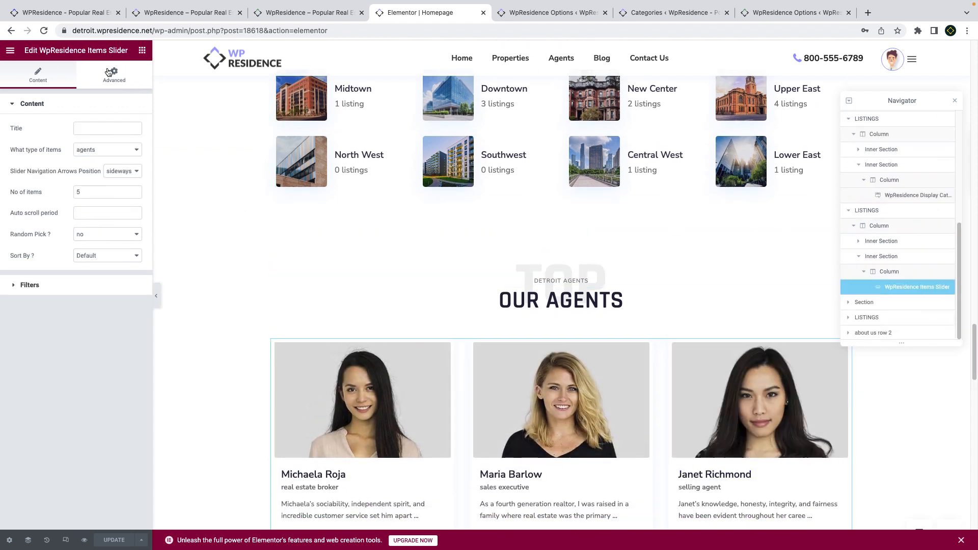
click(107, 149)
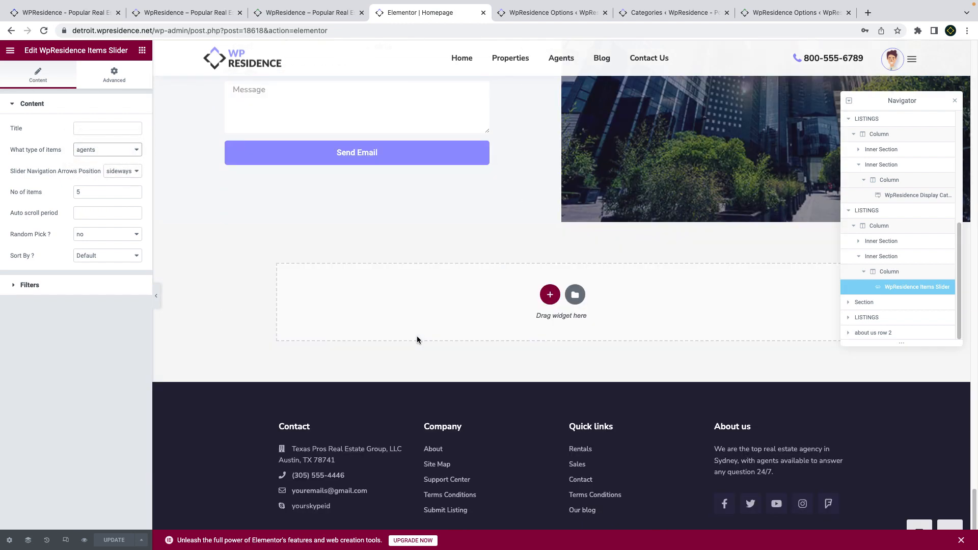
click(551, 12)
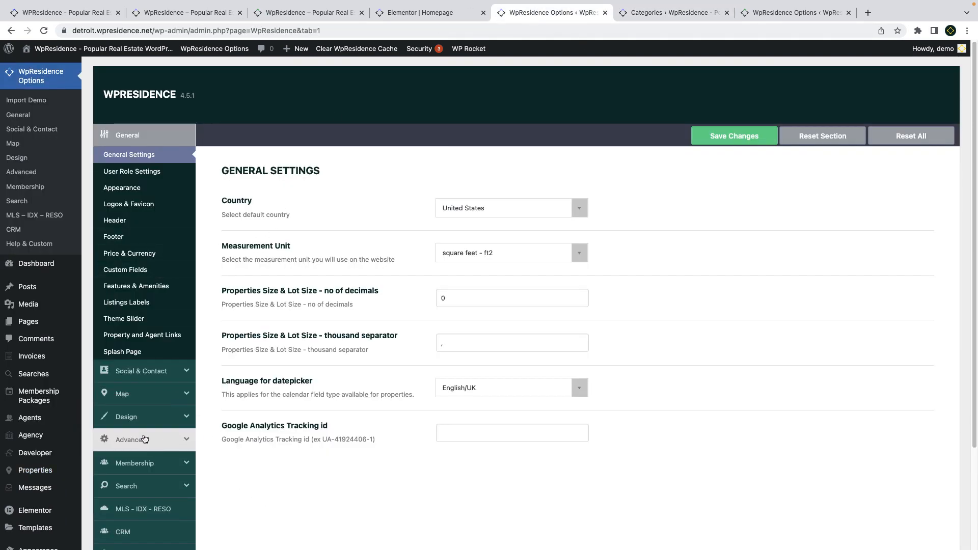
Expand Design and open General Design Settings in WPResidence Options.
click(126, 417)
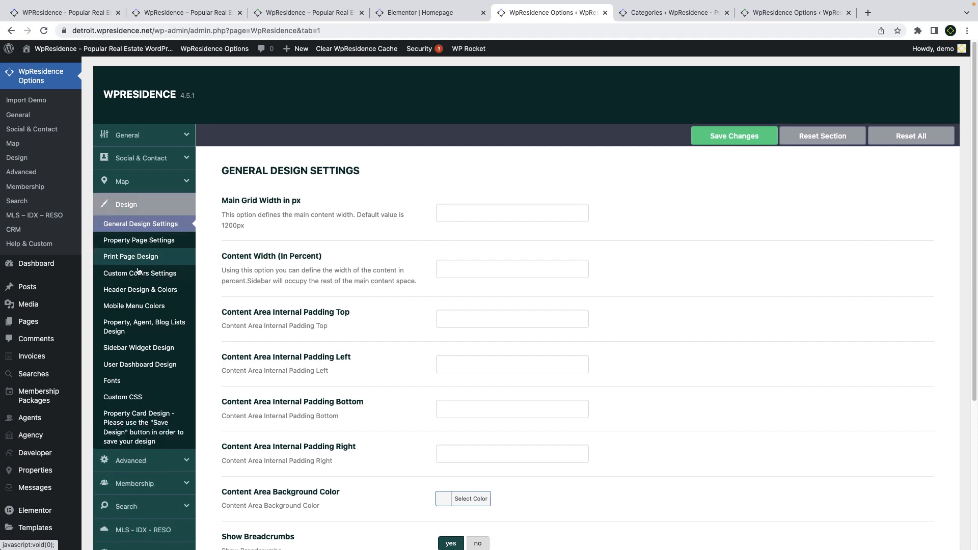
click(140, 273)
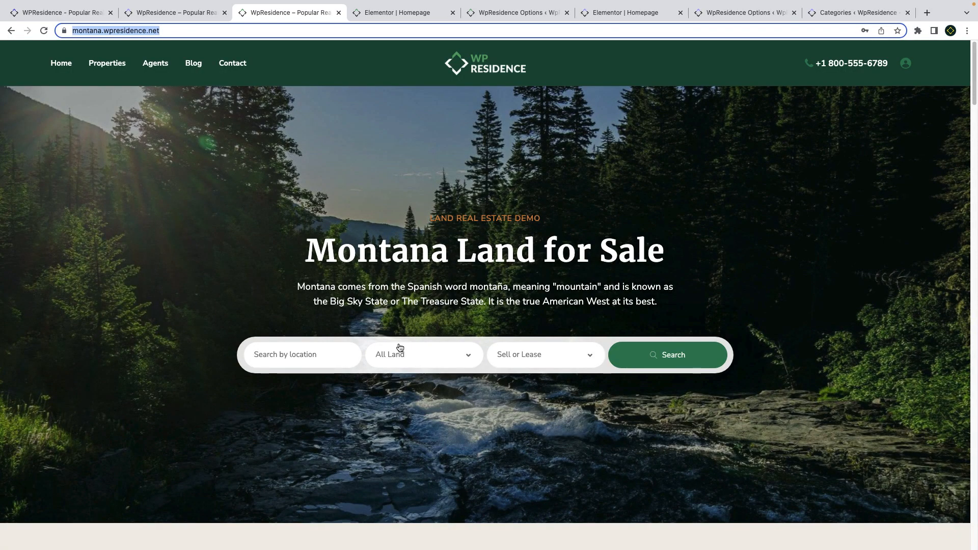
Check the Montana land type options and scroll down to the Our Latest Properties carousel.
click(422, 354)
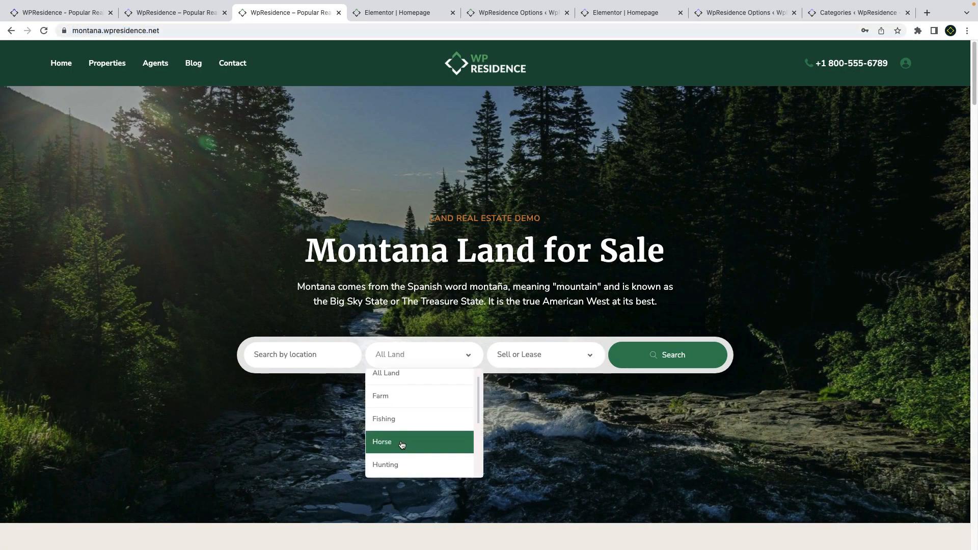
scroll(down, 3)
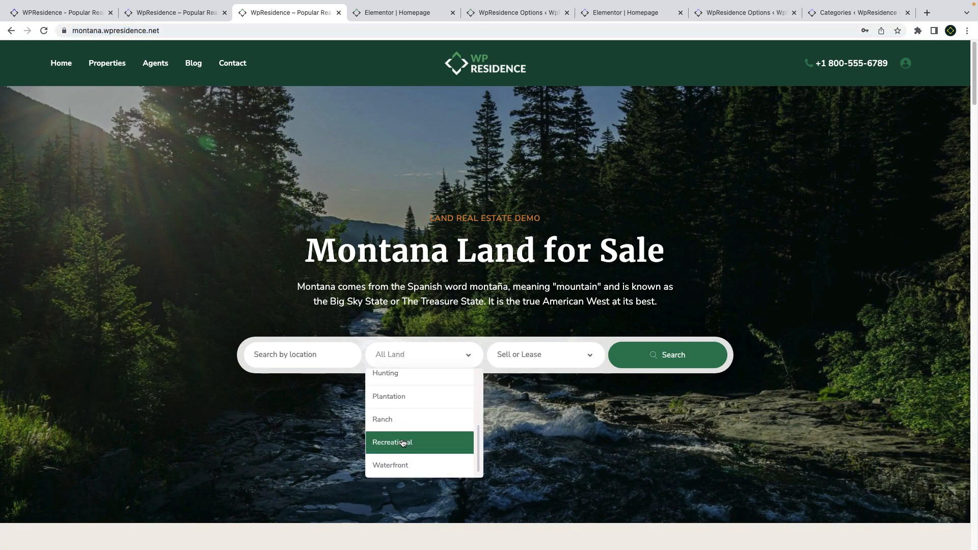
mouse_move(517, 429)
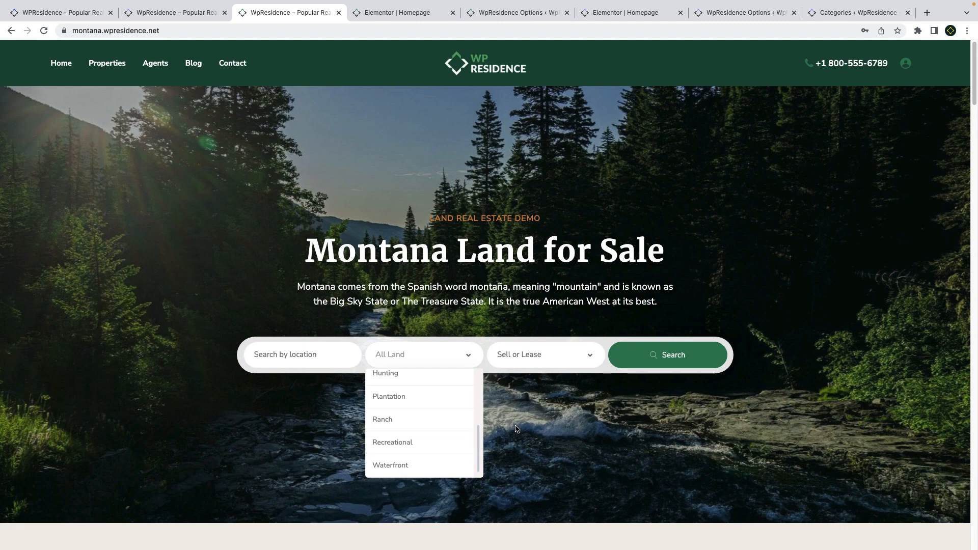
scroll(down, 3)
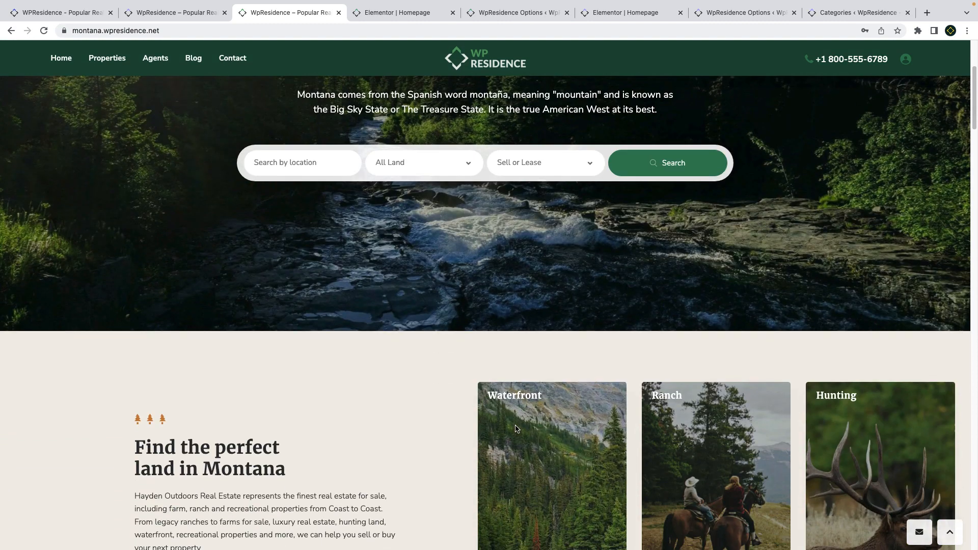
scroll(down, 3)
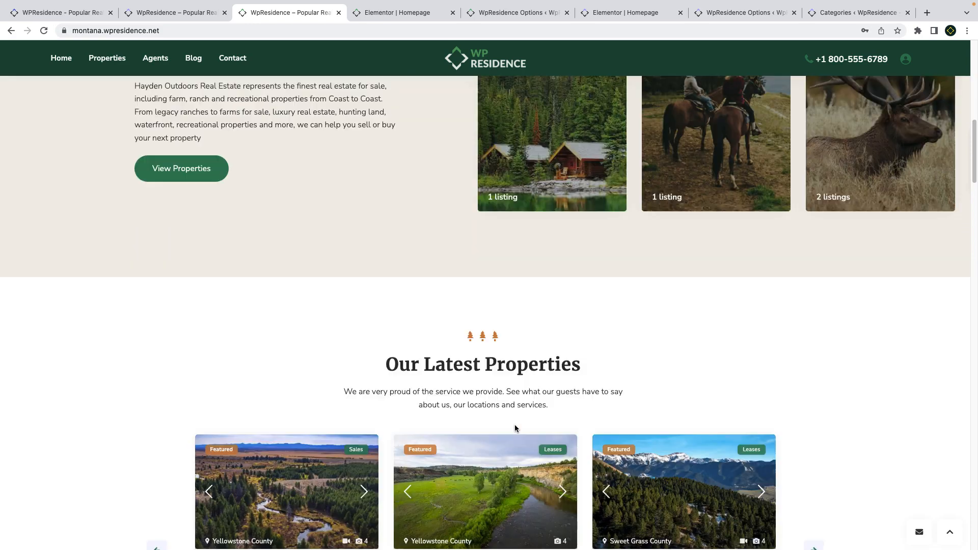
scroll(down, 3)
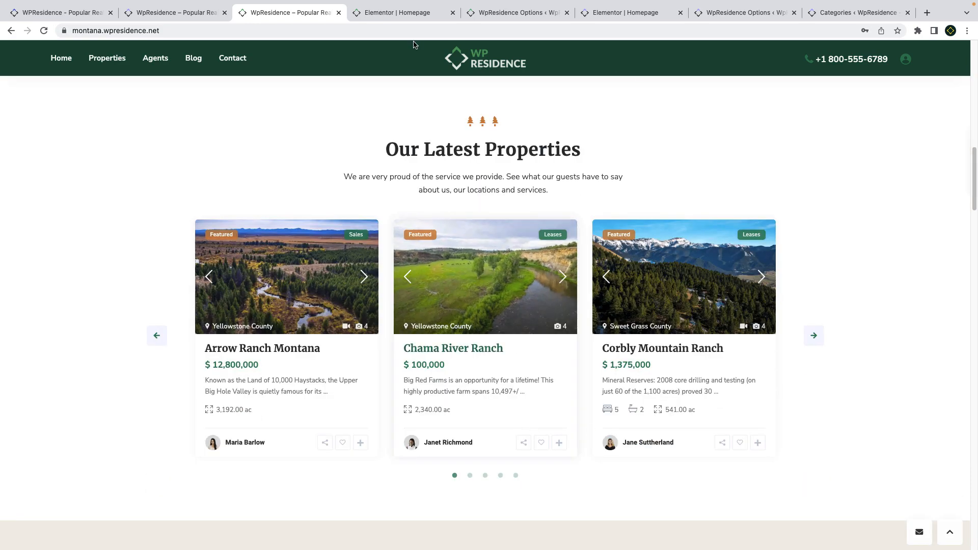
Select the Montana homepage's search form in Elementor and show the Navigator tree.
click(398, 13)
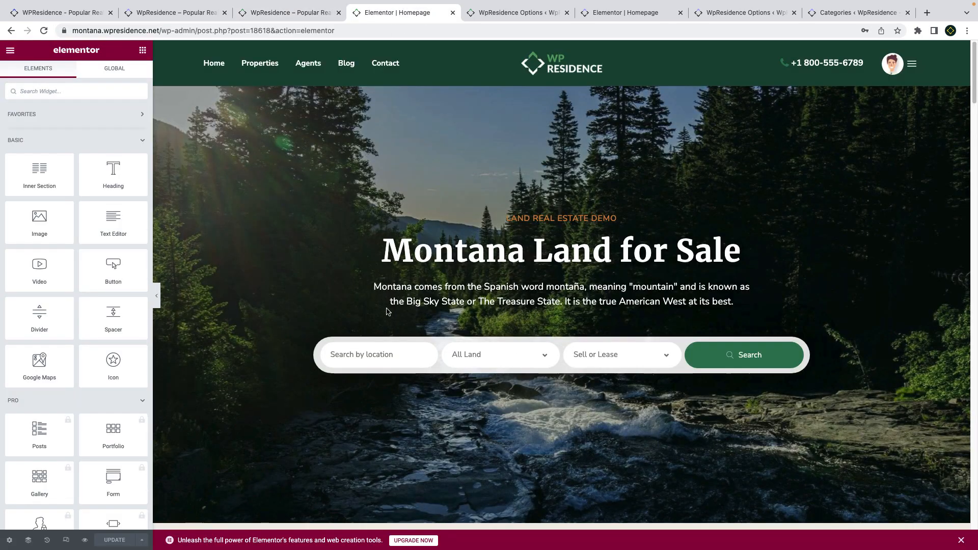
click(477, 347)
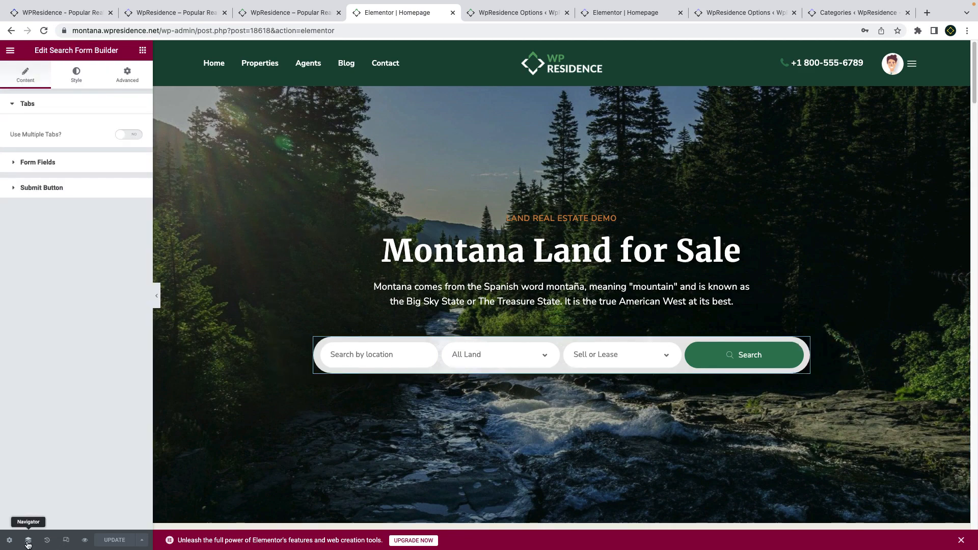
click(28, 540)
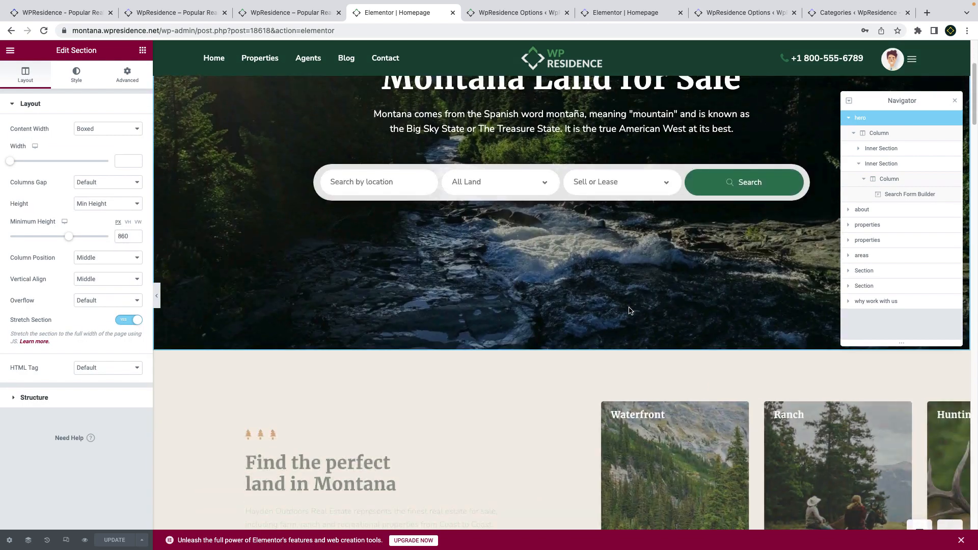
Scroll the page through the category and featured property widgets to Work With Us.
scroll(down, 3)
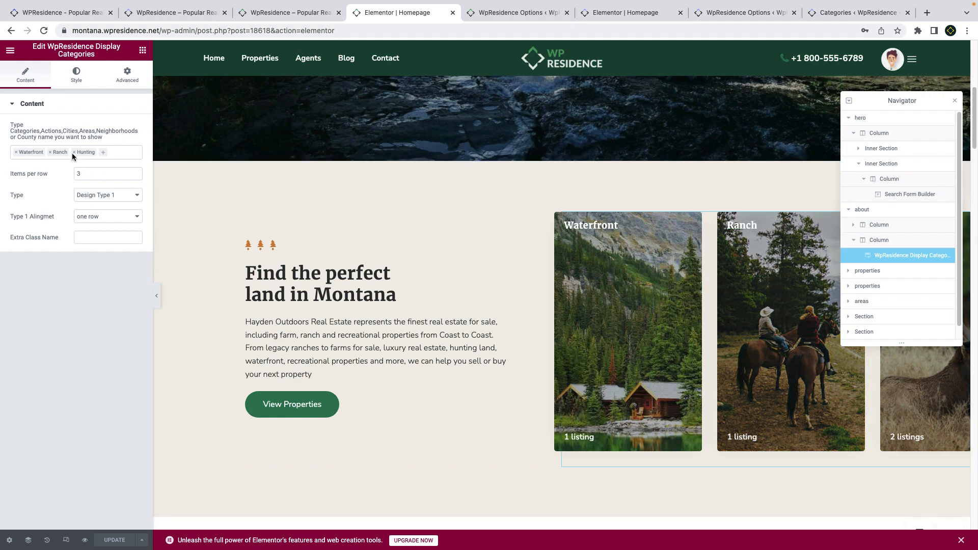
mouse_move(523, 328)
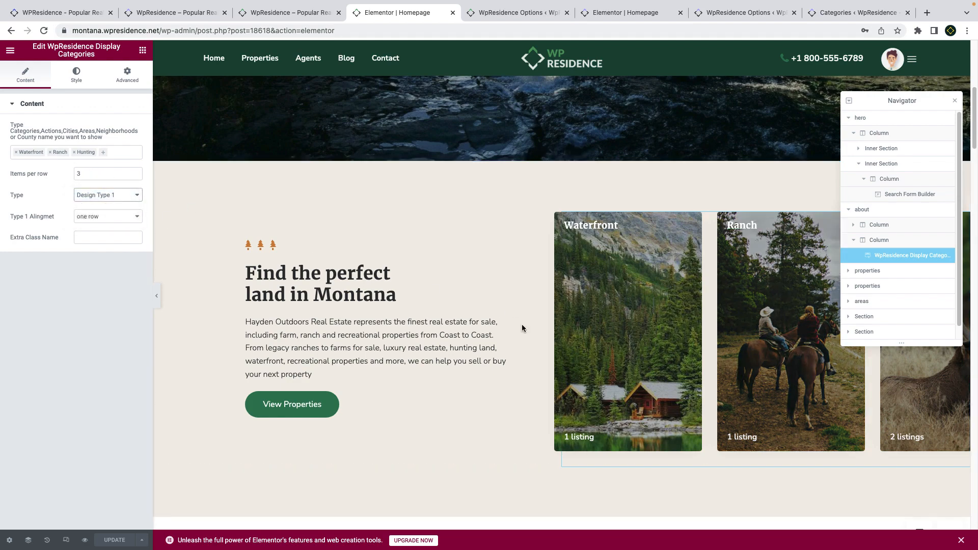
scroll(down, 3)
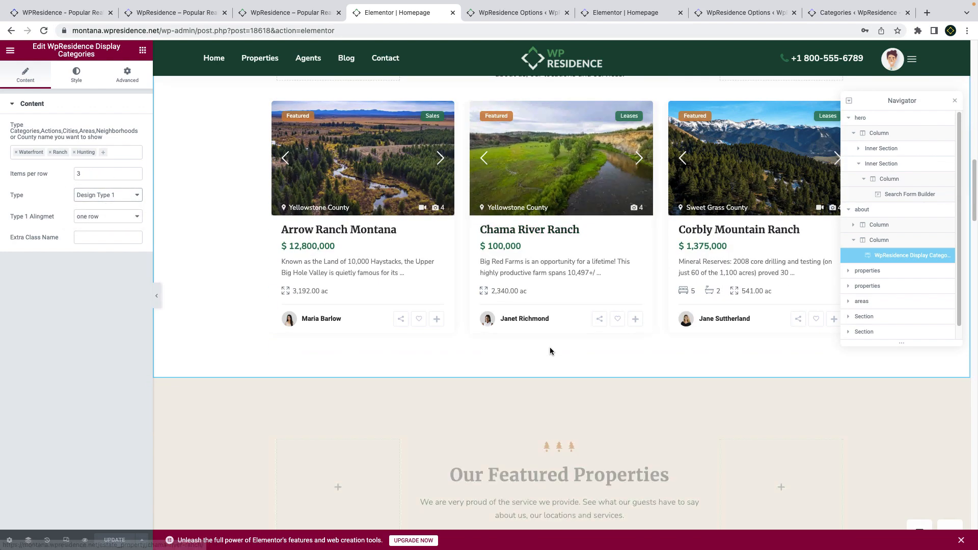
scroll(down, 3)
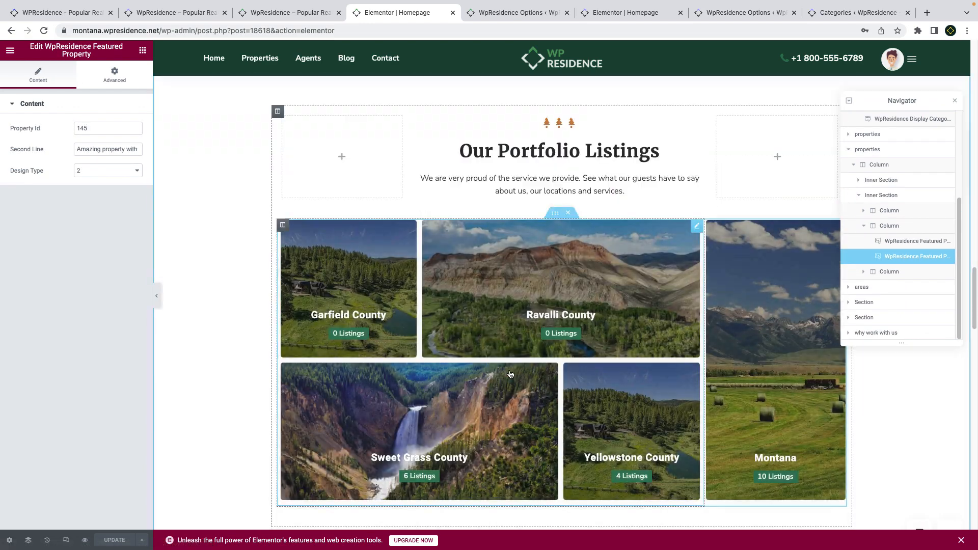
scroll(down, 3)
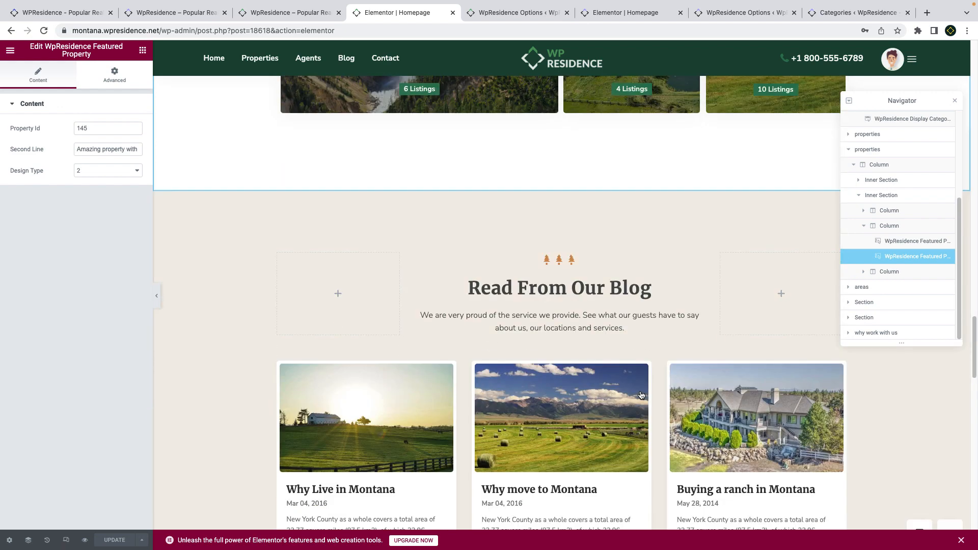
scroll(down, 3)
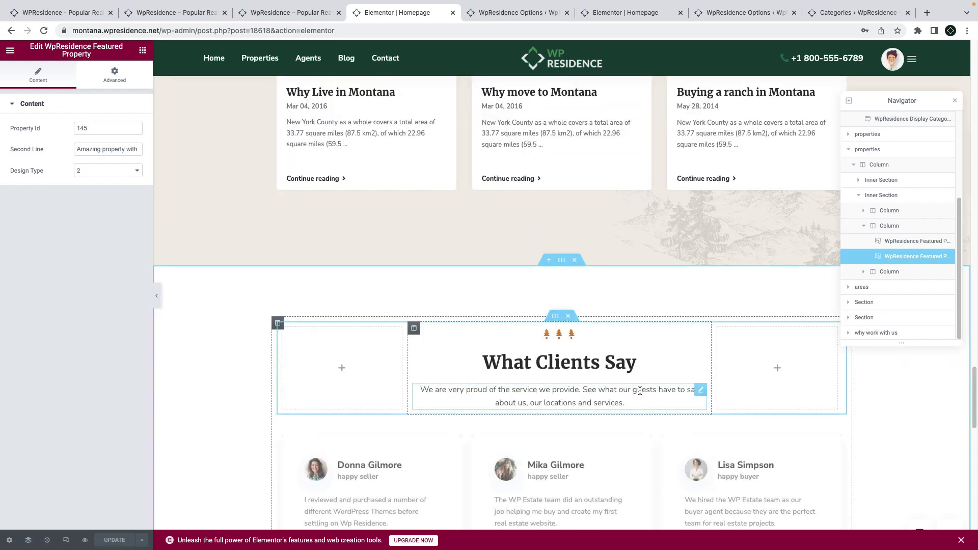
scroll(down, 3)
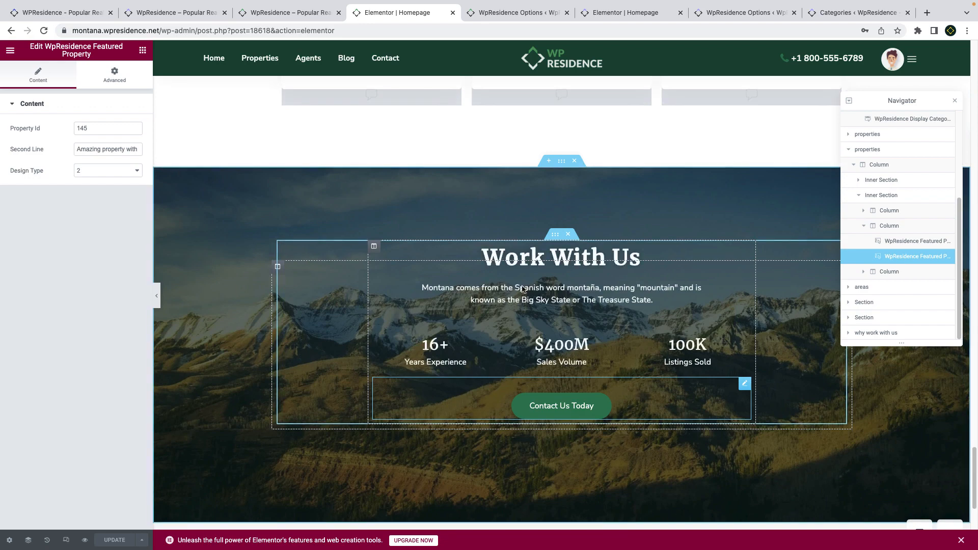
Browse WPResidence Options from General > Appearance to Design > Custom Colors Settings.
click(516, 13)
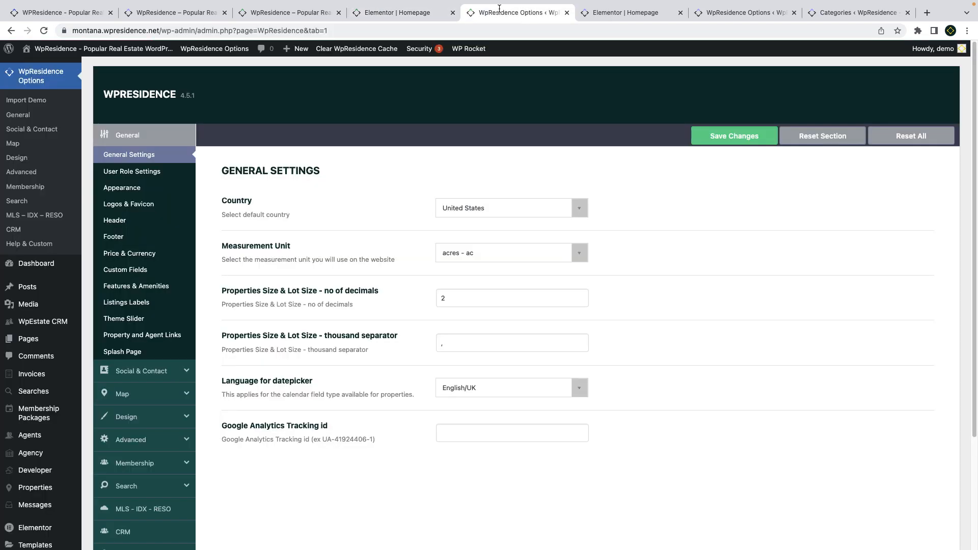
mouse_move(481, 258)
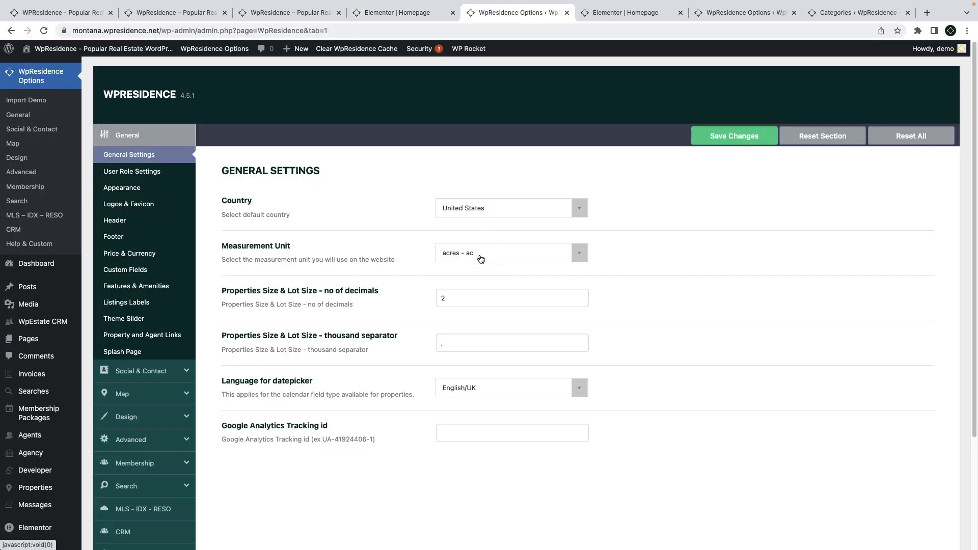
mouse_move(143, 179)
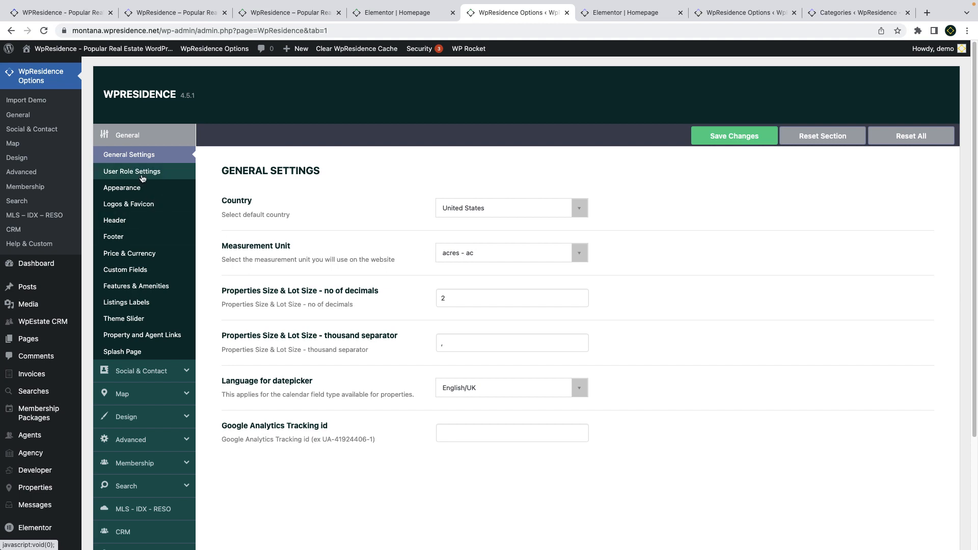
click(121, 187)
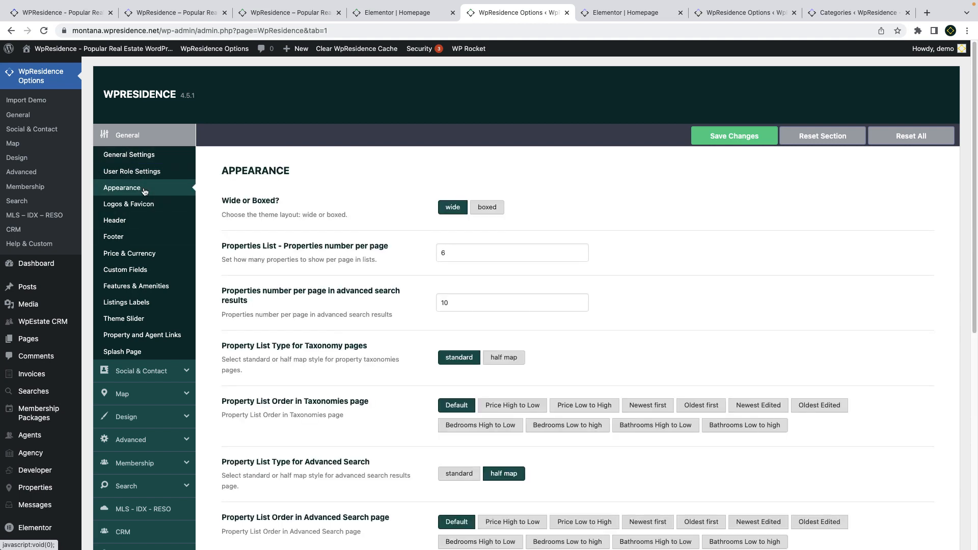
mouse_move(146, 416)
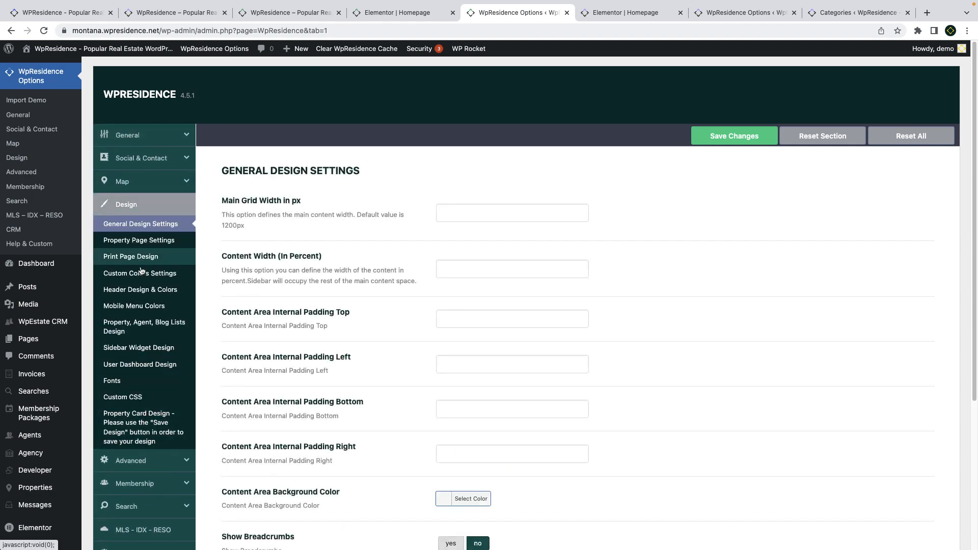
click(139, 273)
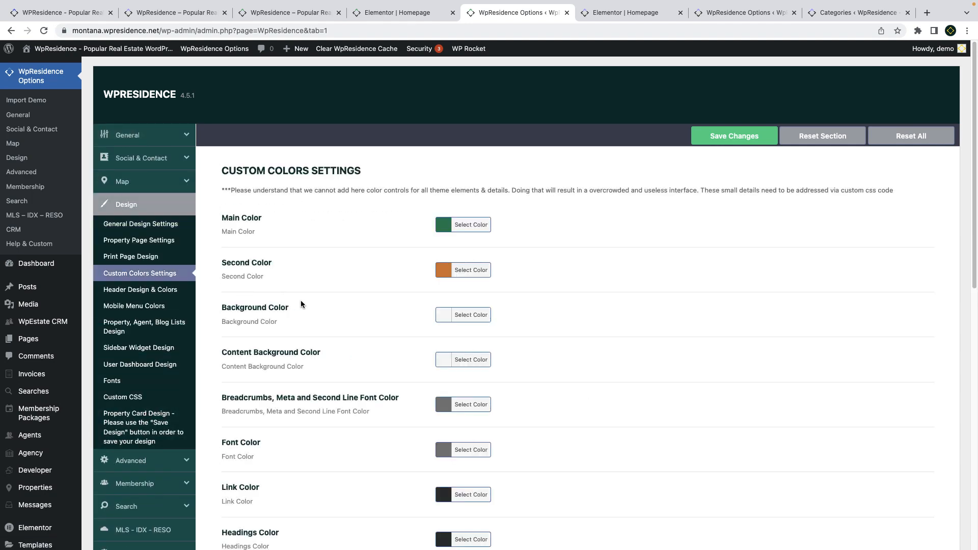
scroll(down, 3)
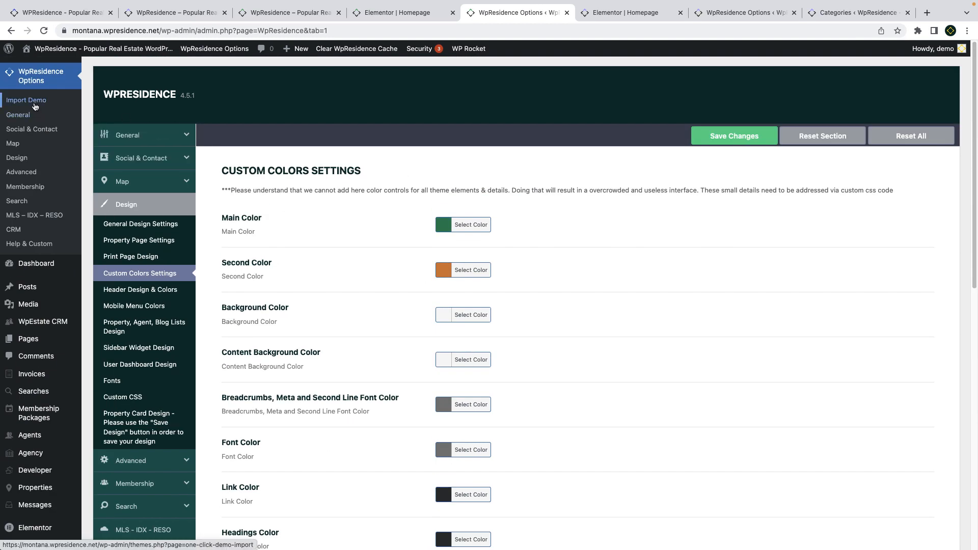
Open Import Demo and scroll through the One Click Demo Import gallery.
click(25, 100)
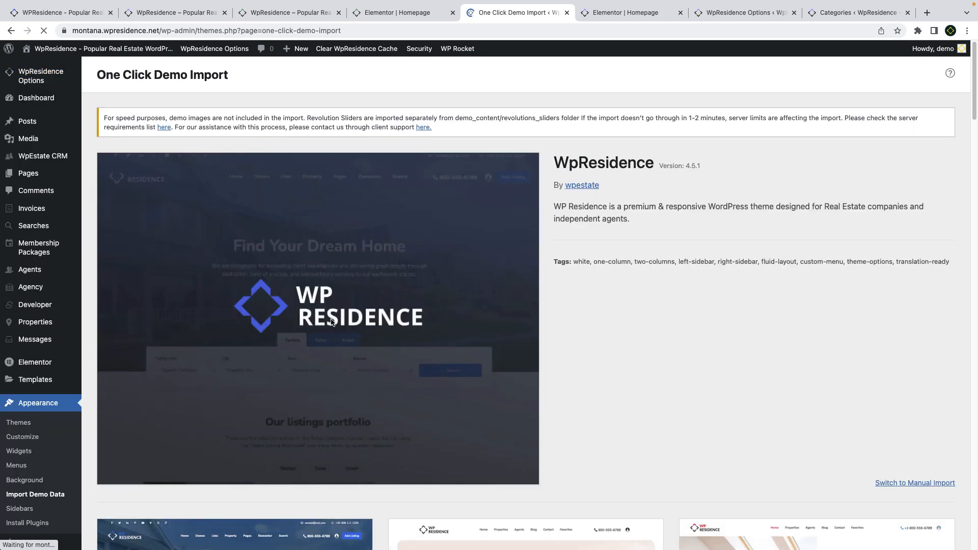
scroll(down, 3)
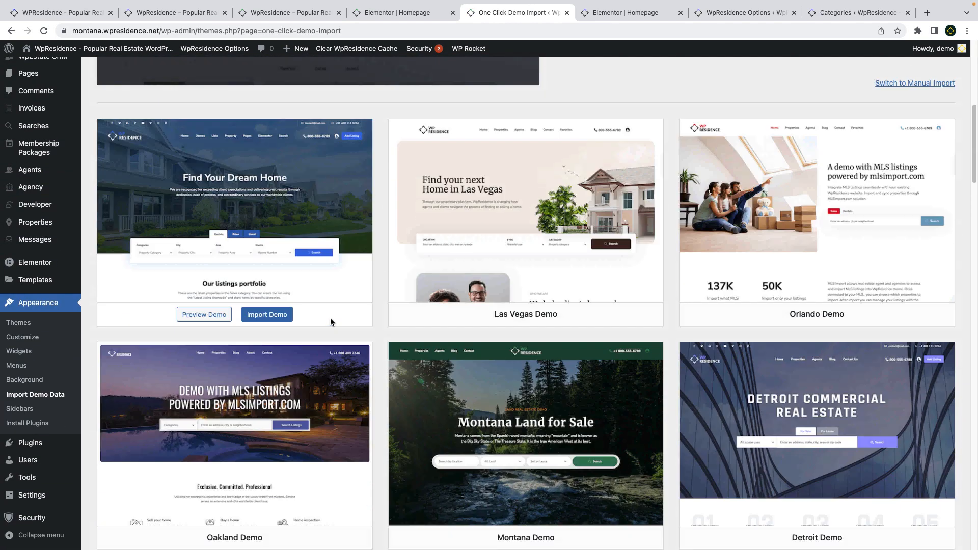
scroll(down, 3)
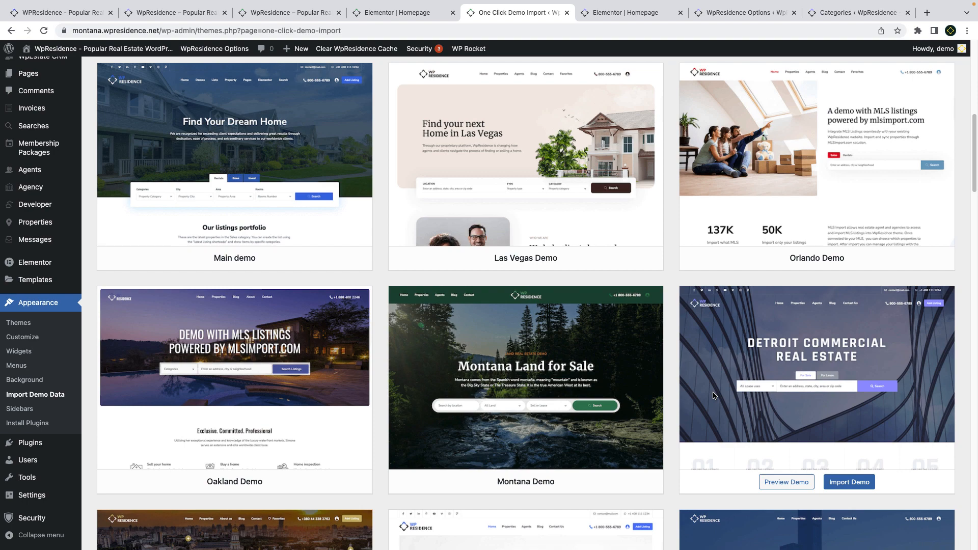
scroll(down, 3)
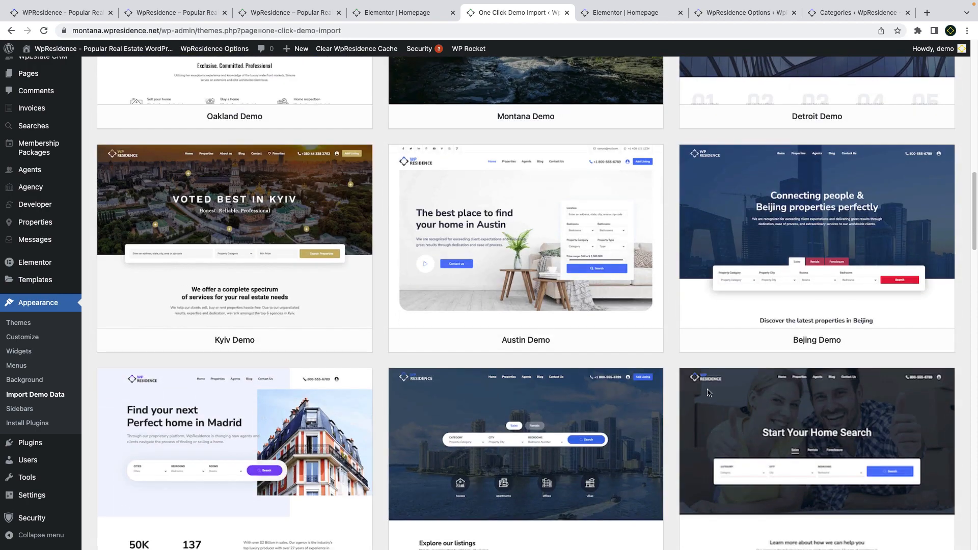
scroll(down, 3)
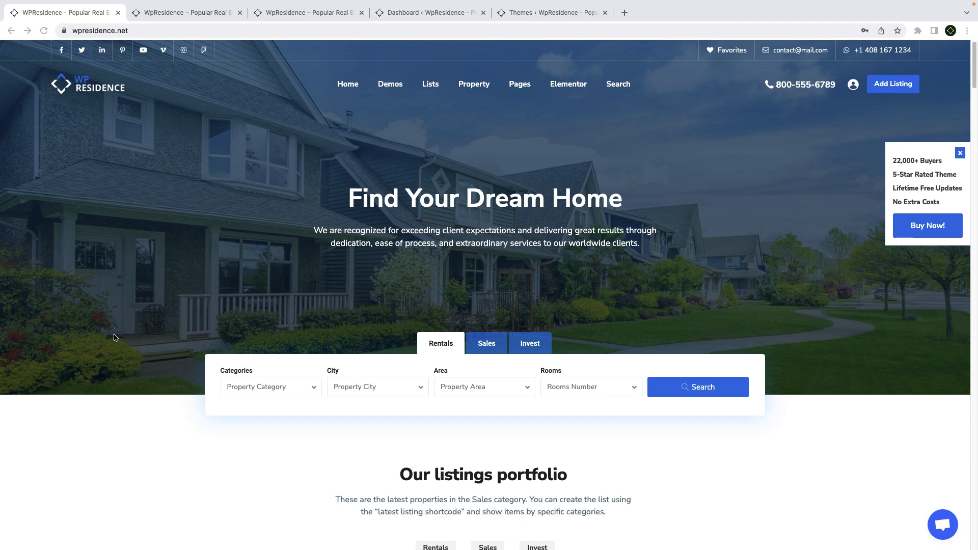
mouse_move(534, 26)
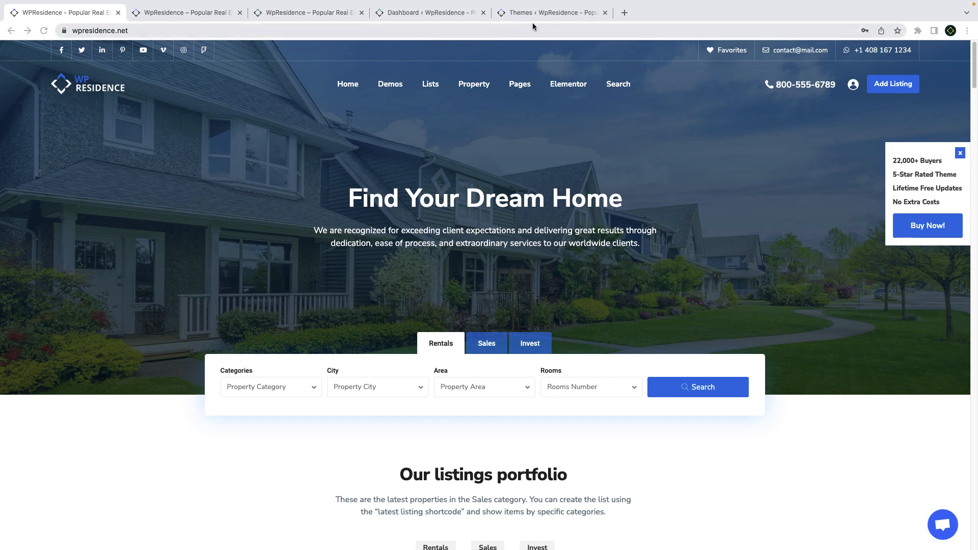